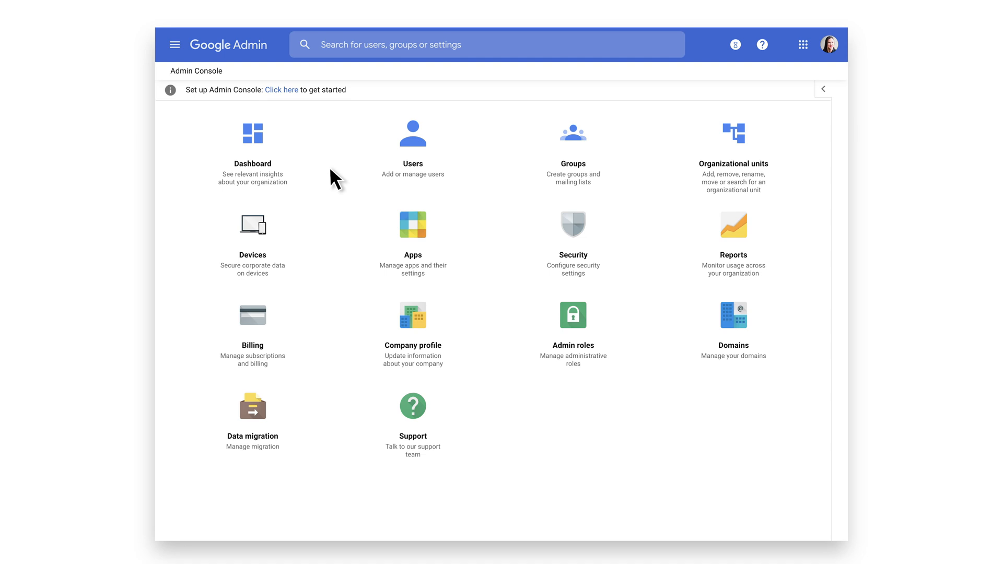
- Go from the console home through Devices to the Chrome management page
{"action": "left_click", "coordinate": [253, 232]}
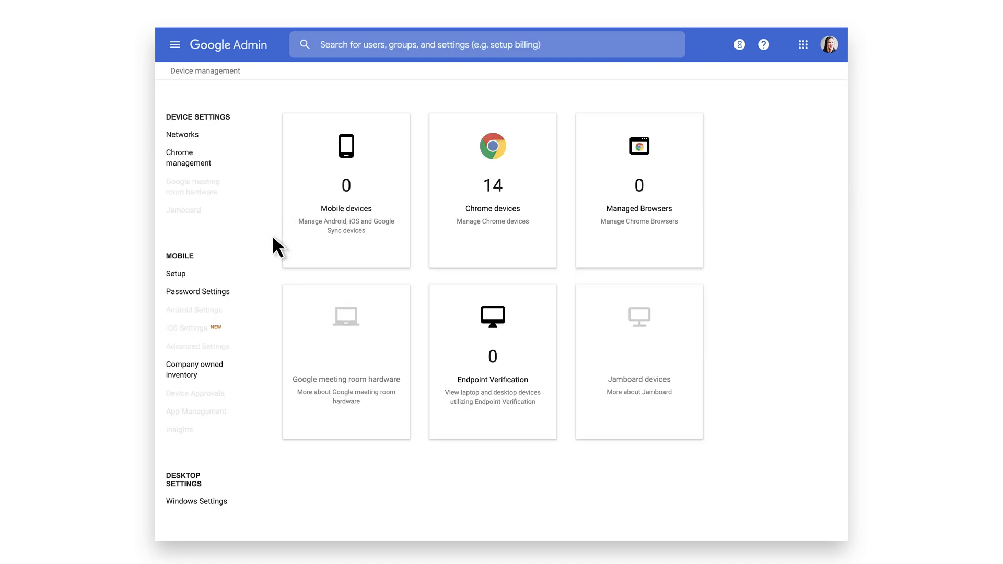
{"action": "mouse_move", "coordinate": [204, 167]}
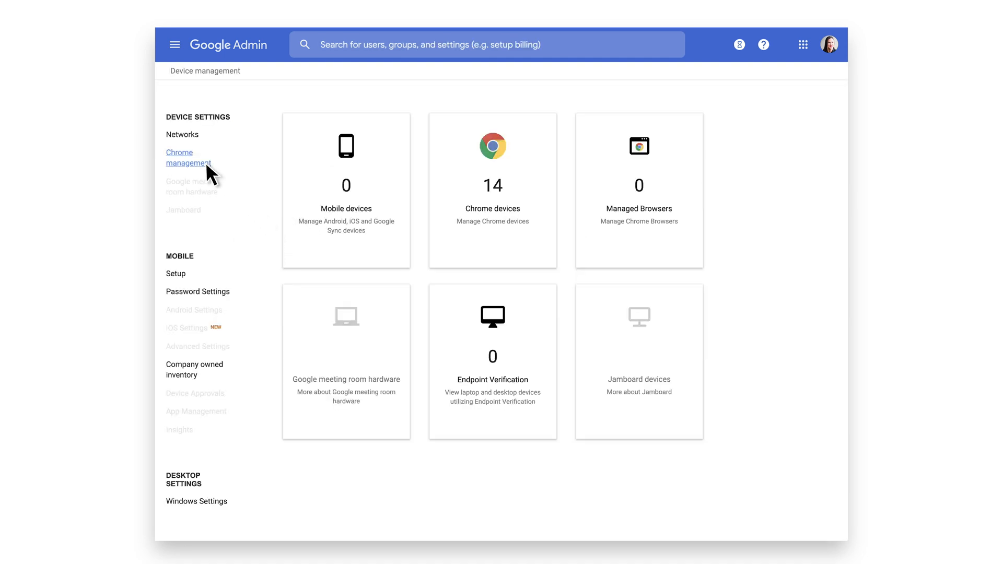
{"action": "left_click", "coordinate": [186, 157]}
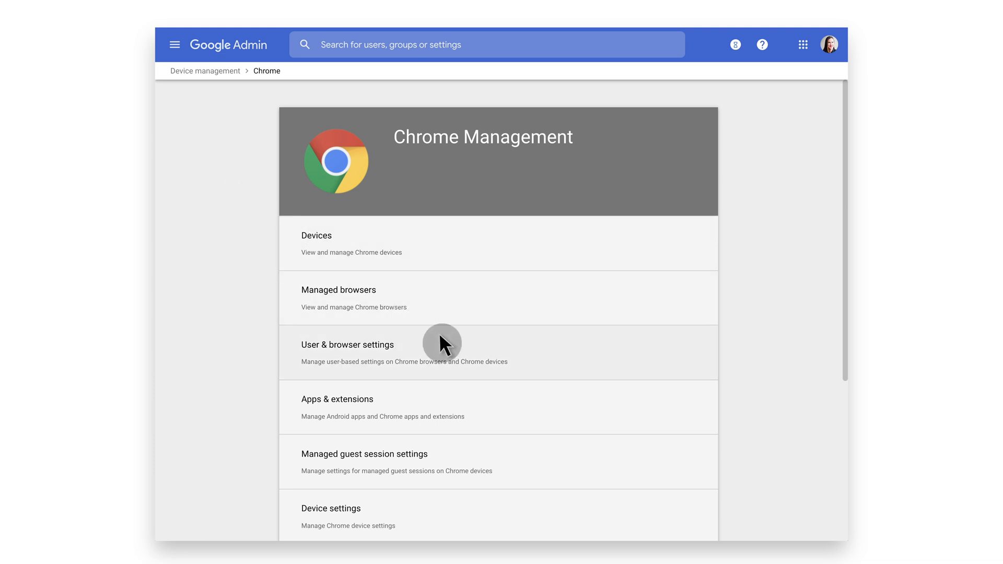
- Filter Chrome user and browser settings to the 'Safe browsing' category
{"action": "left_click", "coordinate": [348, 345]}
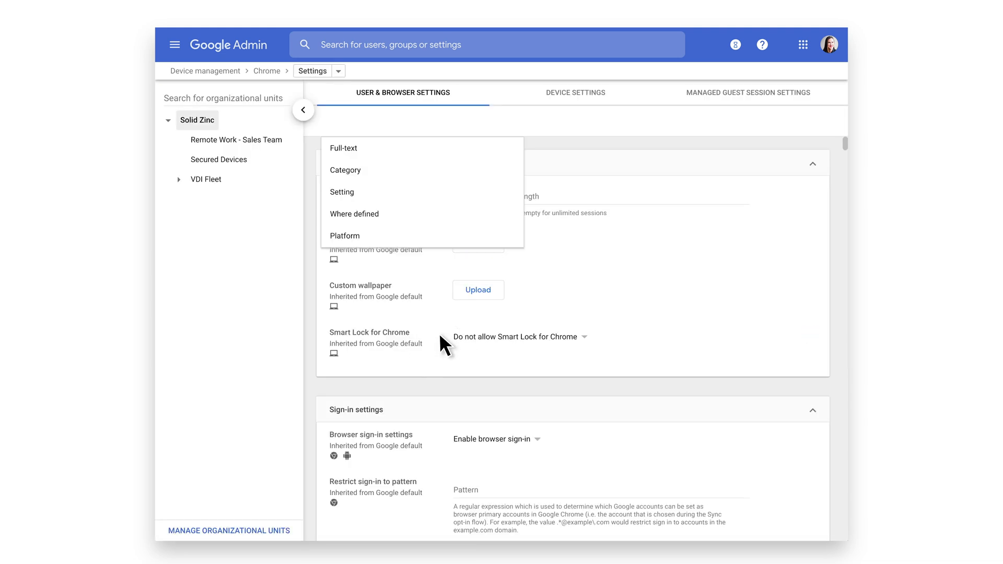
{"action": "type", "text": "Safe browsing"}
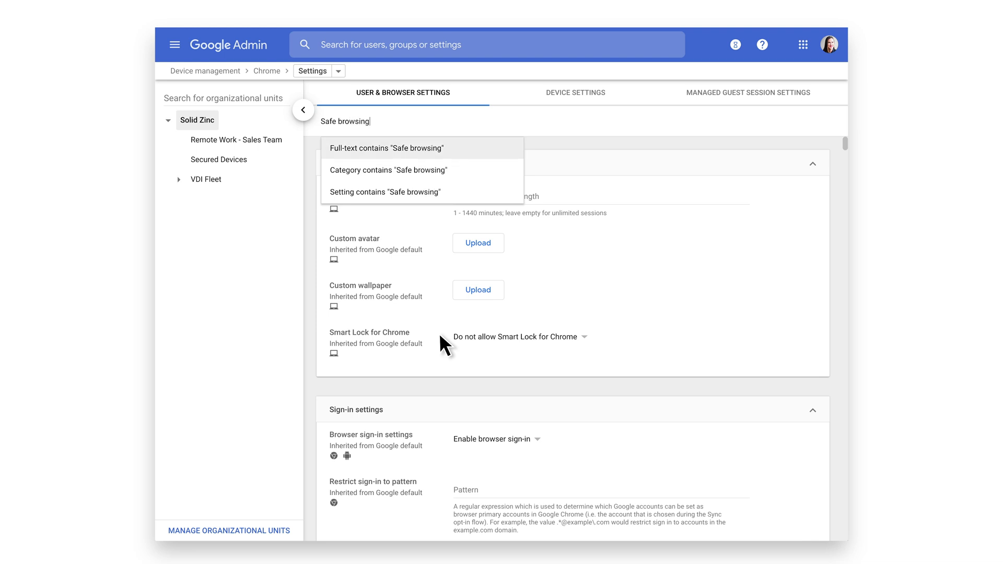
{"action": "left_click", "coordinate": [389, 169]}
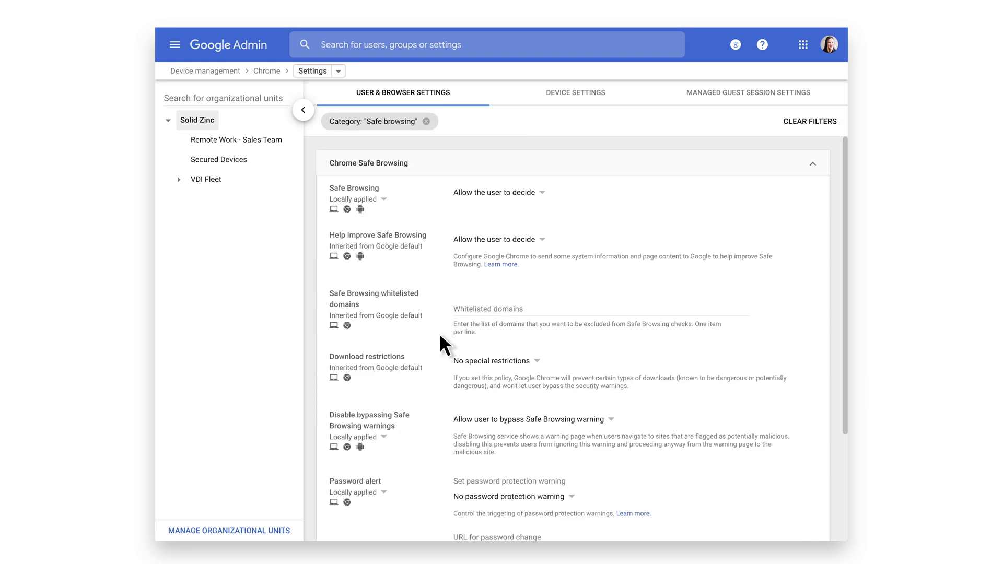
{"action": "mouse_move", "coordinate": [361, 275]}
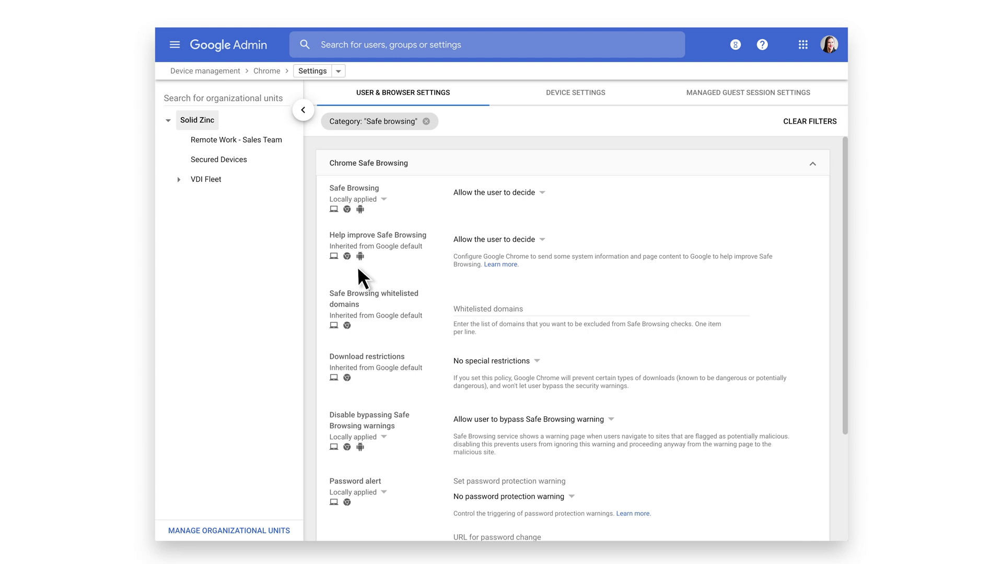
{"action": "mouse_move", "coordinate": [233, 149]}
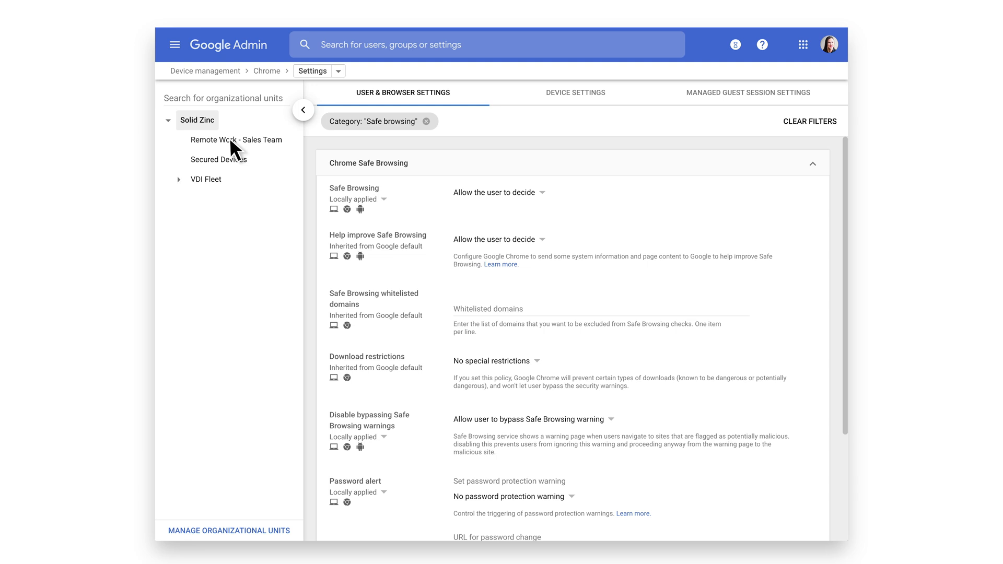
{"action": "mouse_move", "coordinate": [205, 129]}
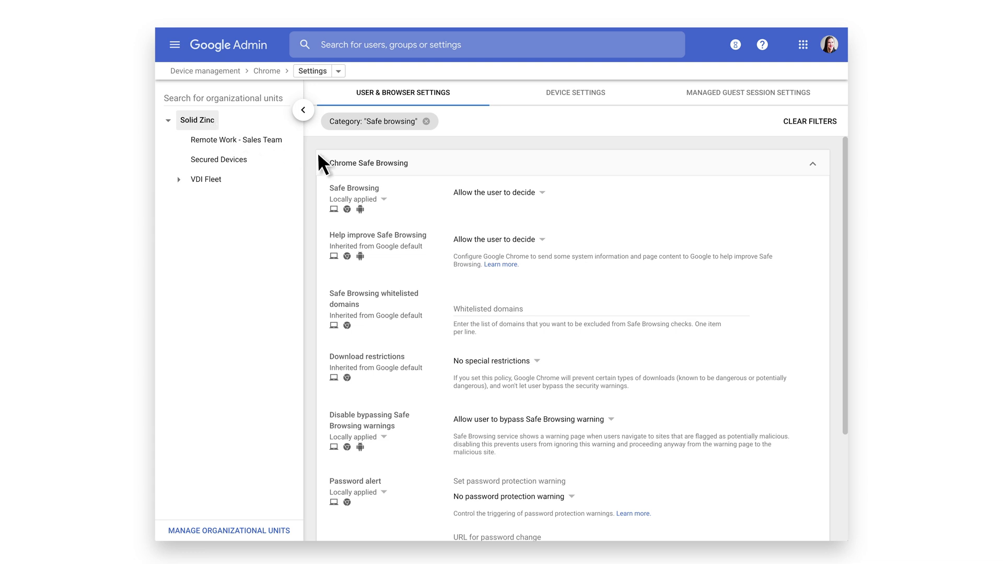
- Set Safe Browsing to 'Always enable' and disallow bypassing its warnings
{"action": "left_click", "coordinate": [500, 192]}
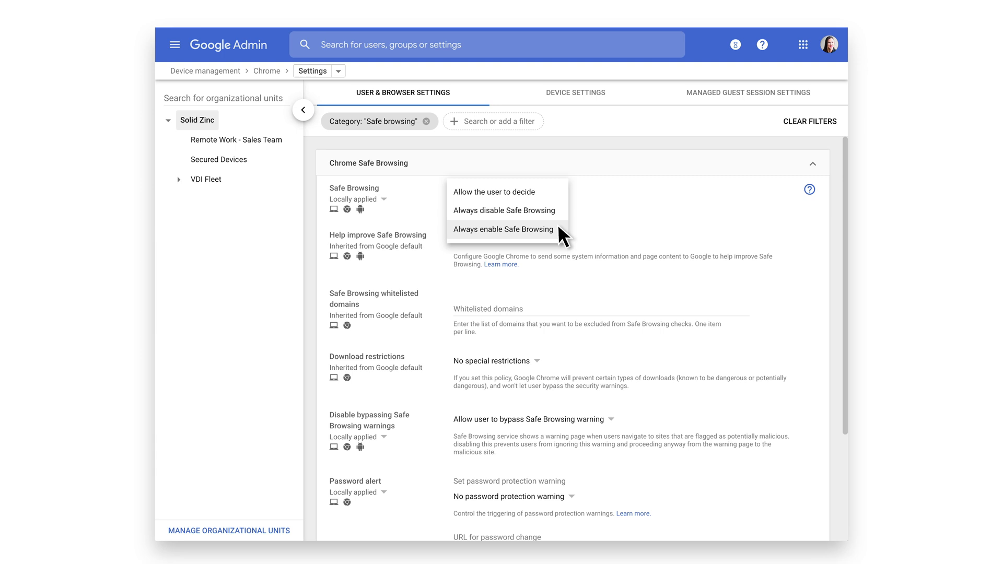
{"action": "left_click", "coordinate": [503, 229]}
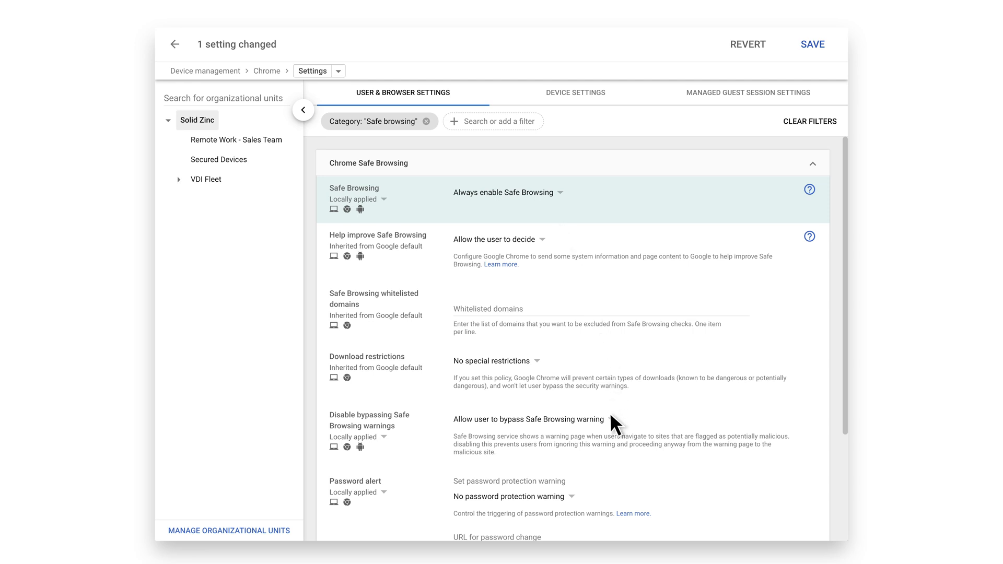
{"action": "left_click", "coordinate": [526, 420]}
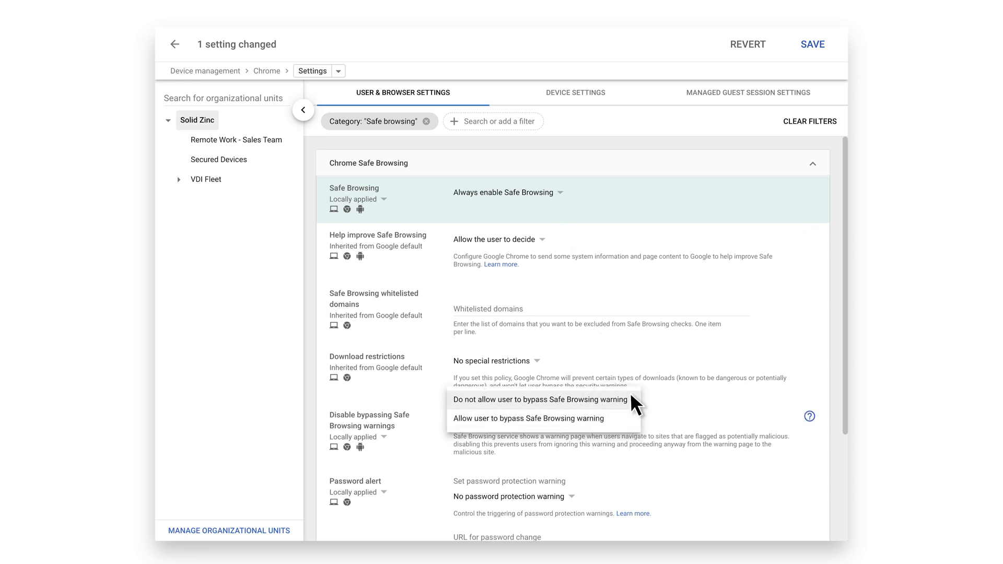
{"action": "left_click", "coordinate": [540, 400]}
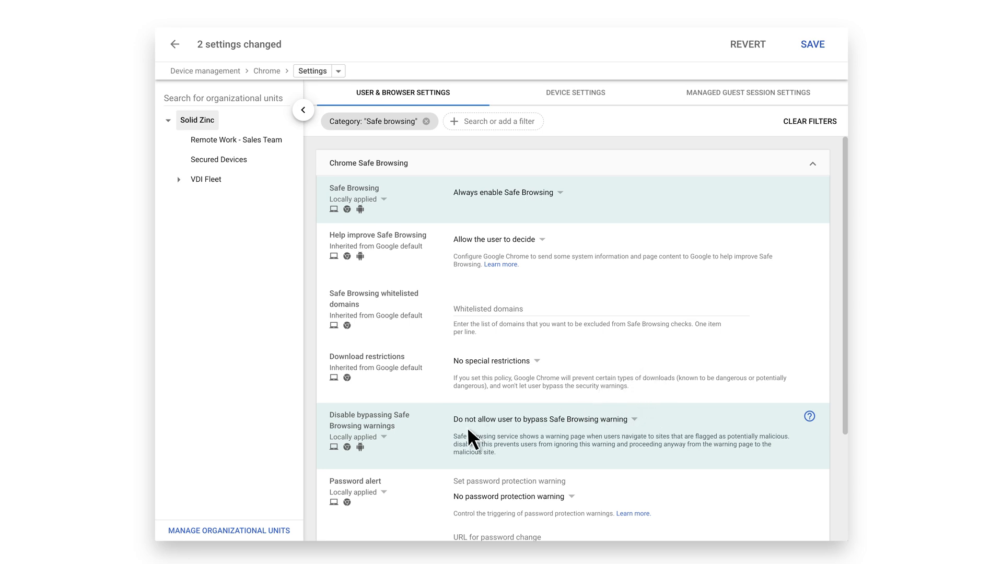
{"action": "mouse_move", "coordinate": [334, 447]}
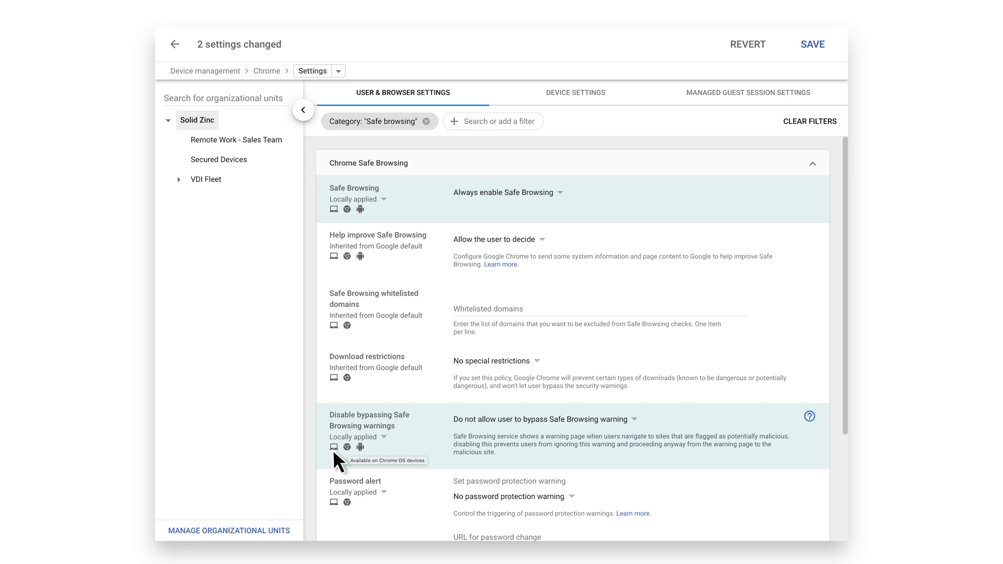
{"action": "mouse_move", "coordinate": [346, 447]}
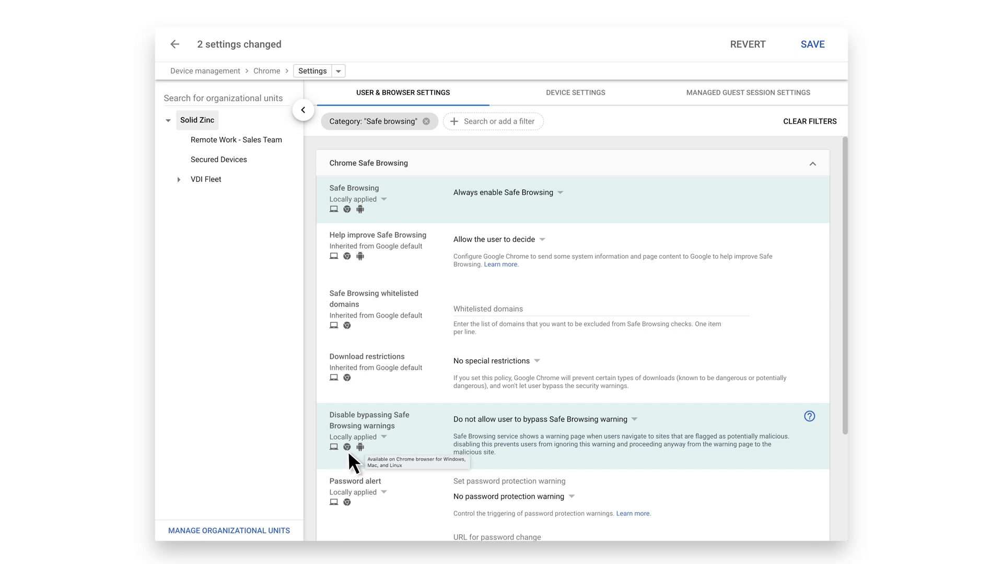
{"action": "mouse_move", "coordinate": [360, 466]}
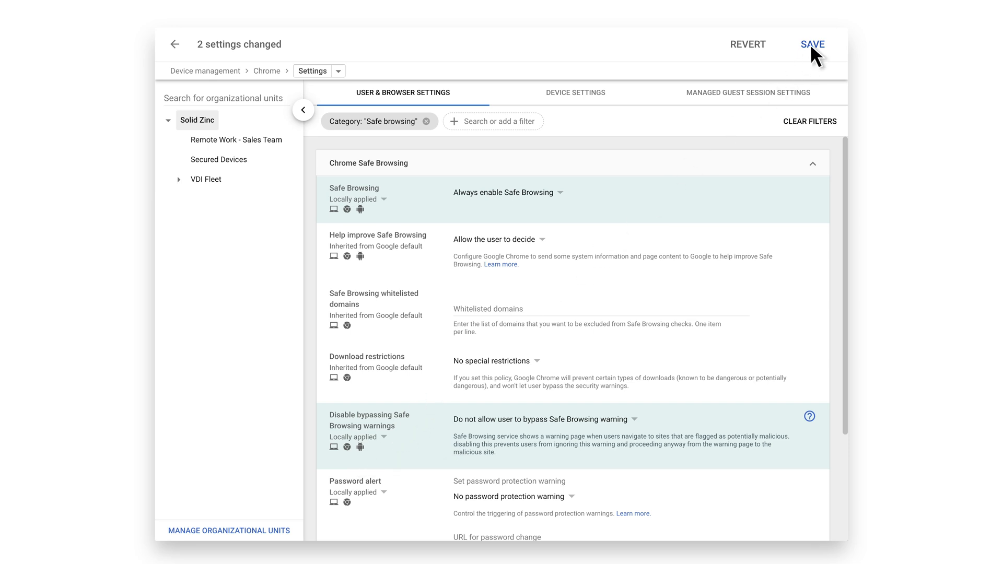
{"action": "left_click", "coordinate": [812, 44]}
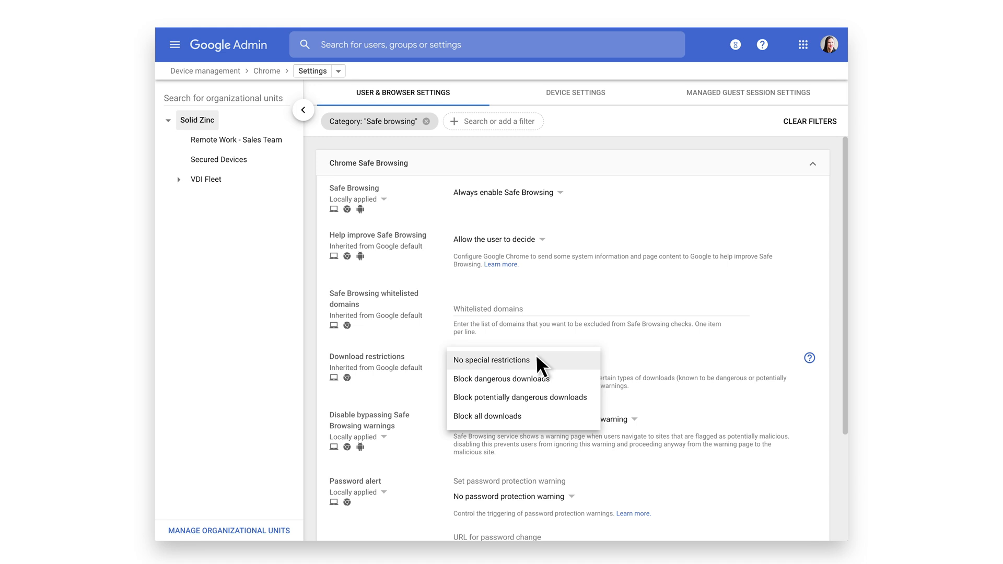
{"action": "mouse_move", "coordinate": [558, 382]}
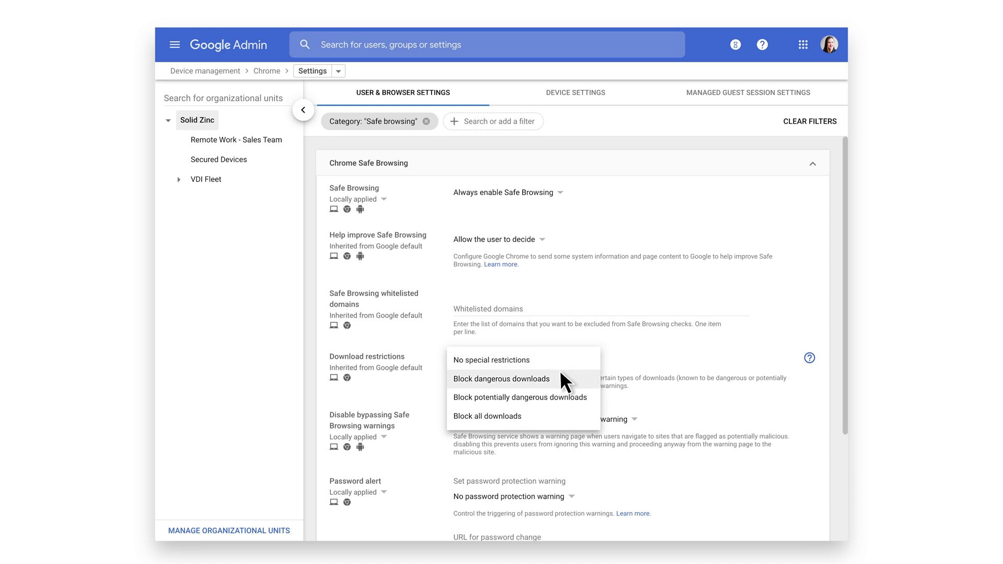
{"action": "mouse_move", "coordinate": [591, 402]}
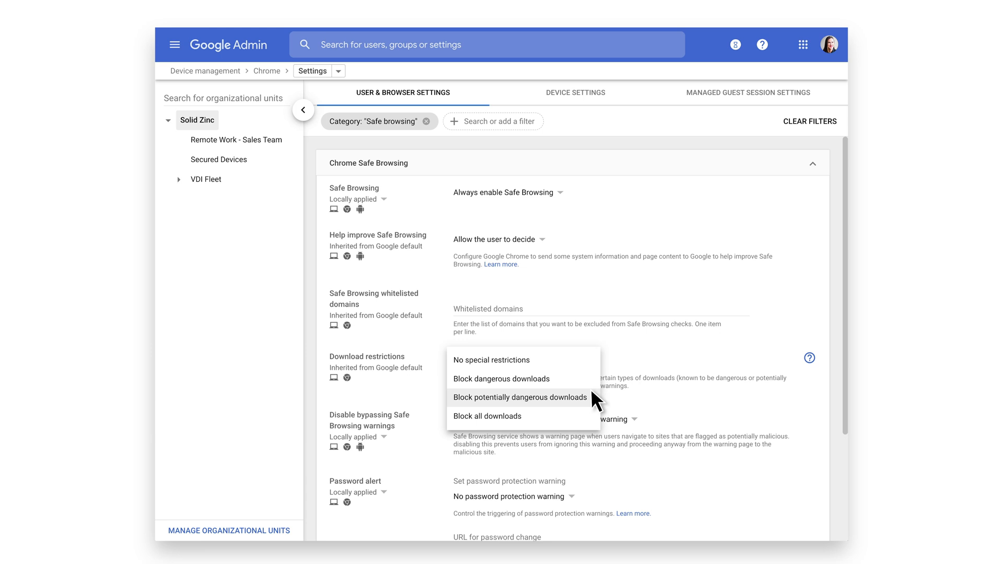
{"action": "mouse_move", "coordinate": [591, 423]}
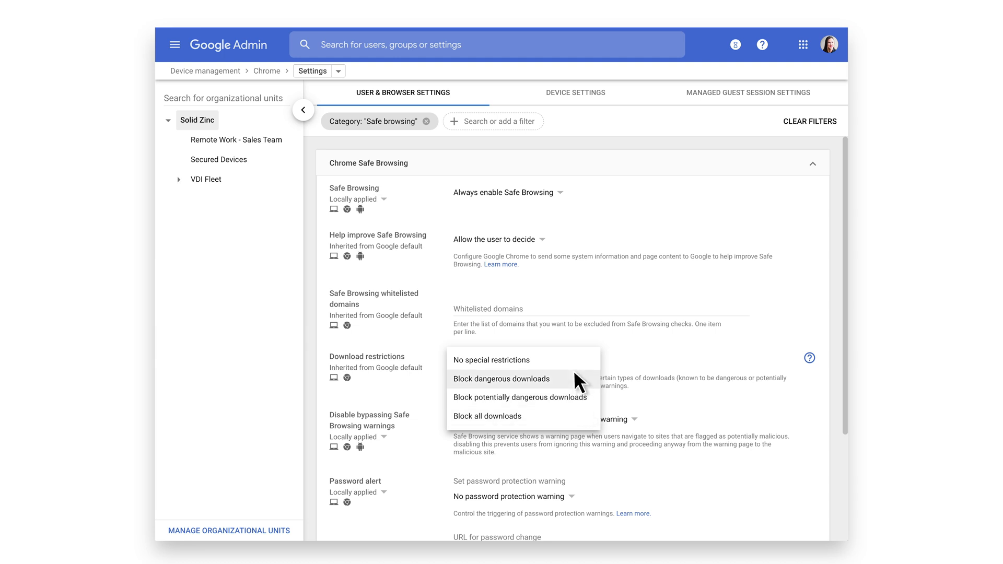
- Choose 'Block dangerous downloads' in the Download restrictions dropdown
{"action": "left_click", "coordinate": [501, 378]}
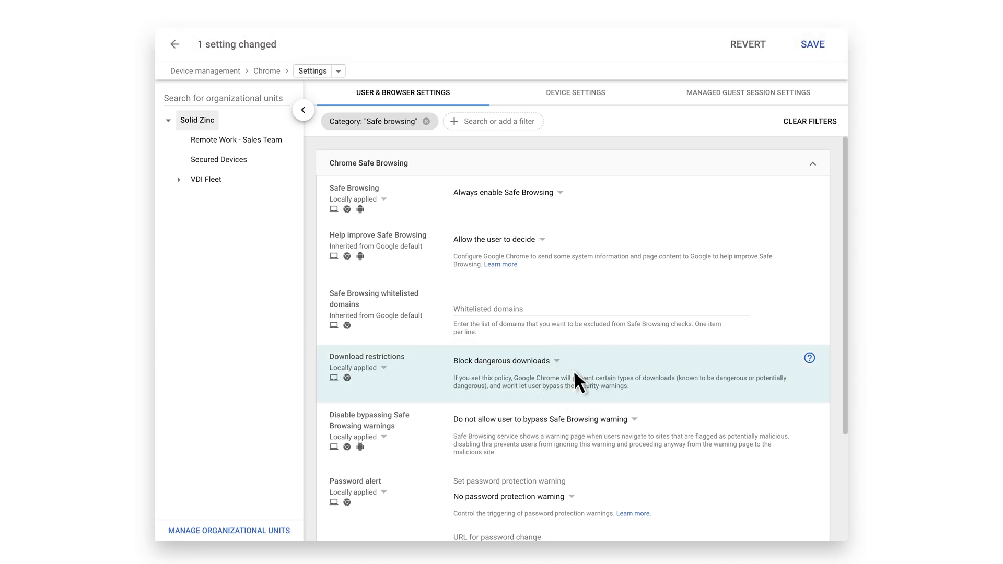
{"action": "mouse_move", "coordinate": [333, 377]}
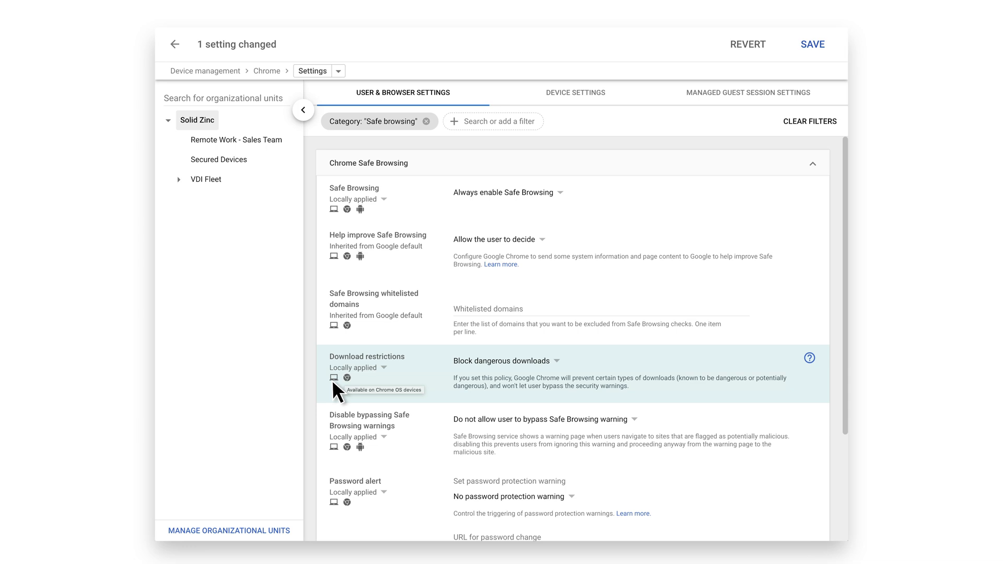
{"action": "mouse_move", "coordinate": [346, 378]}
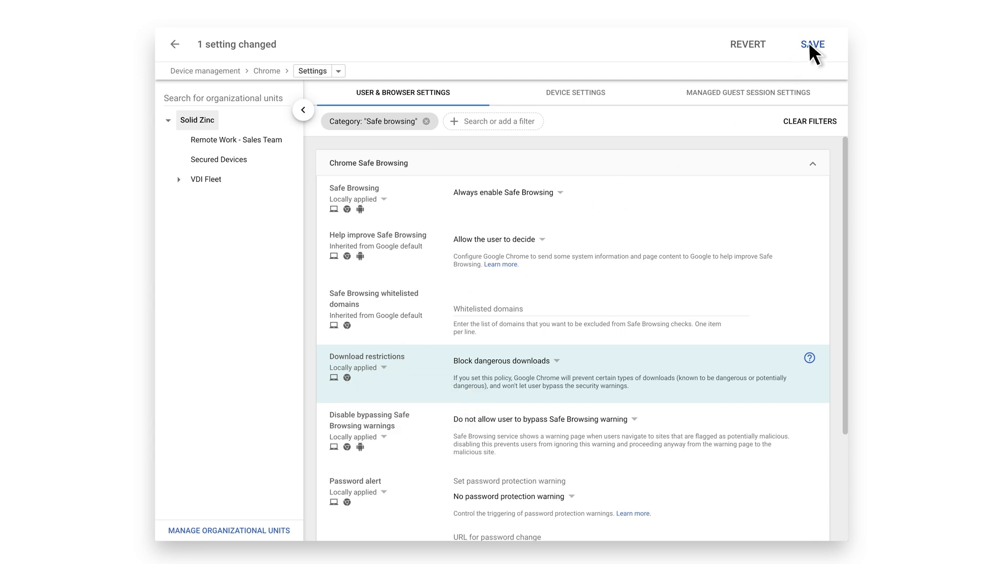
- Save the download restriction, then set Password alert to 'Trigger on password reuse'
{"action": "left_click", "coordinate": [812, 44]}
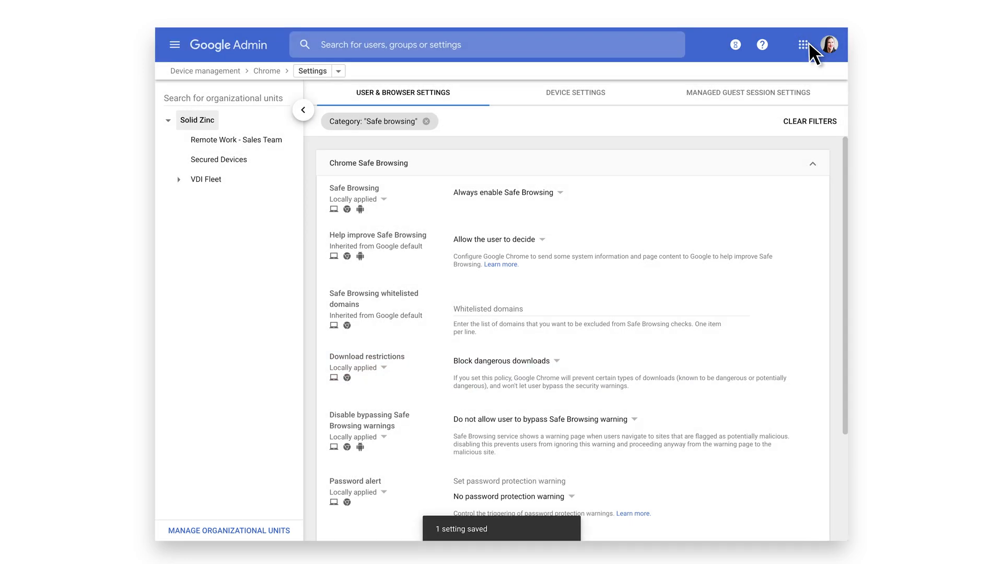
{"action": "scroll", "scroll_direction": "down", "scroll_amount": 3}
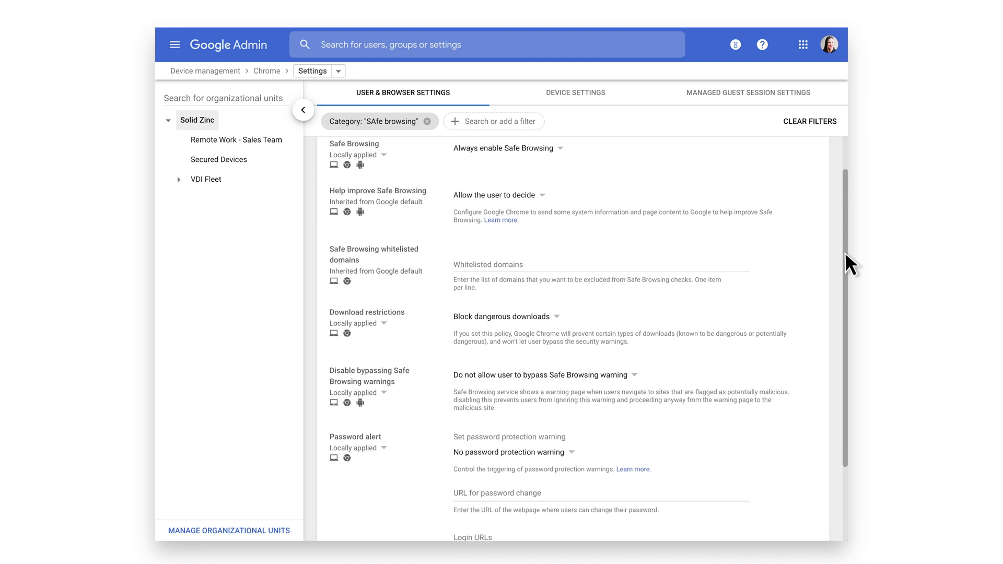
{"action": "scroll", "scroll_direction": "down", "scroll_amount": 3}
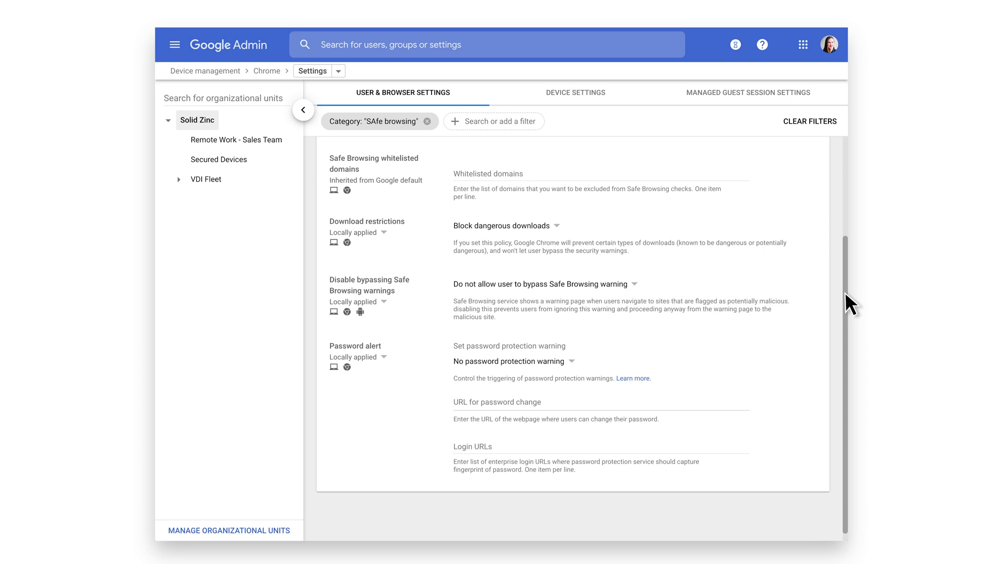
{"action": "mouse_move", "coordinate": [576, 366]}
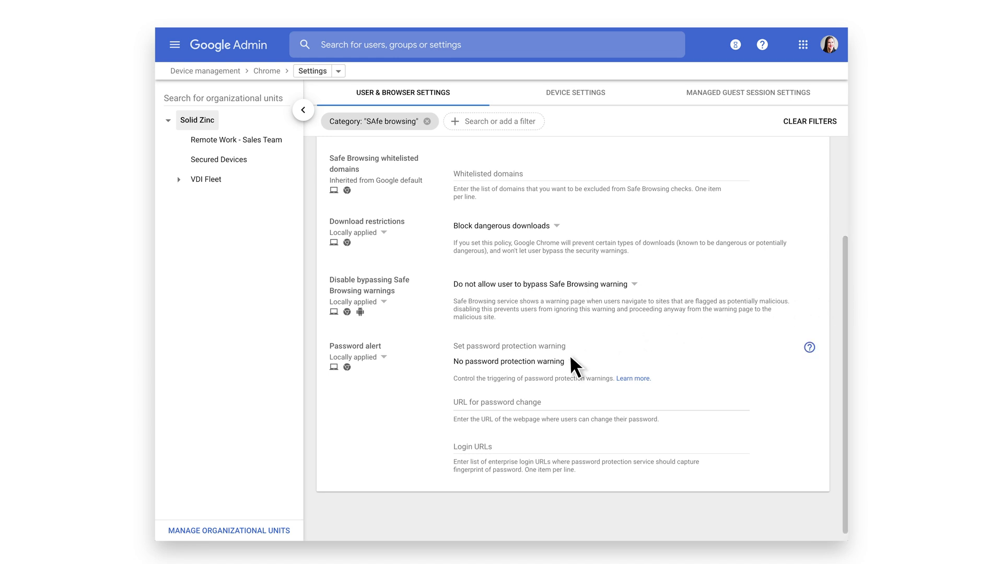
{"action": "left_click", "coordinate": [508, 362]}
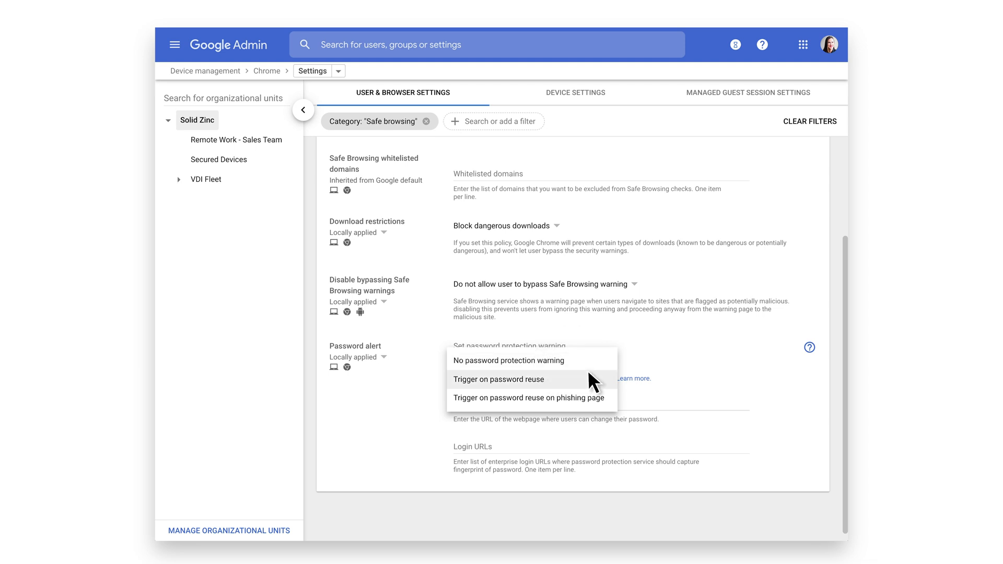
{"action": "left_click", "coordinate": [498, 379]}
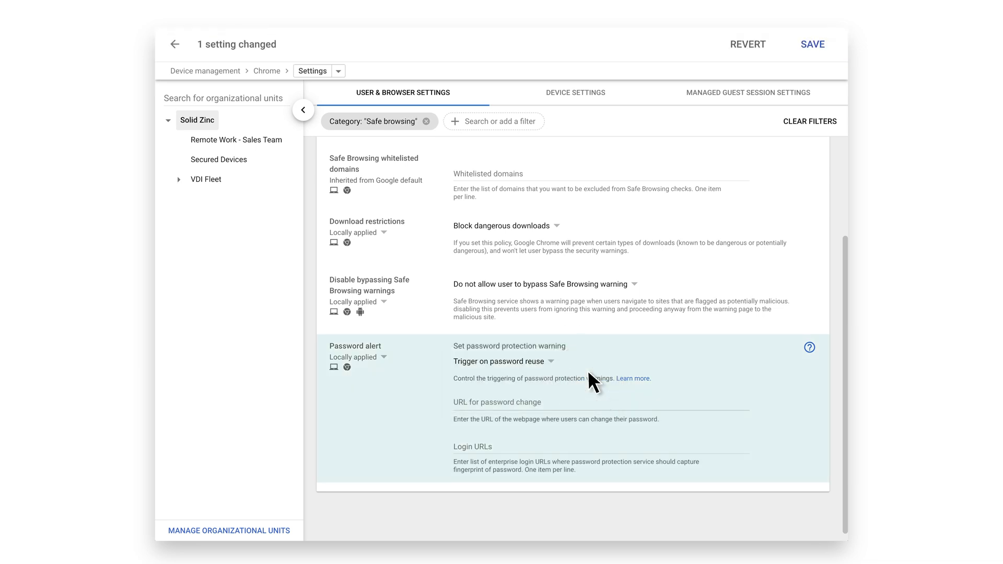